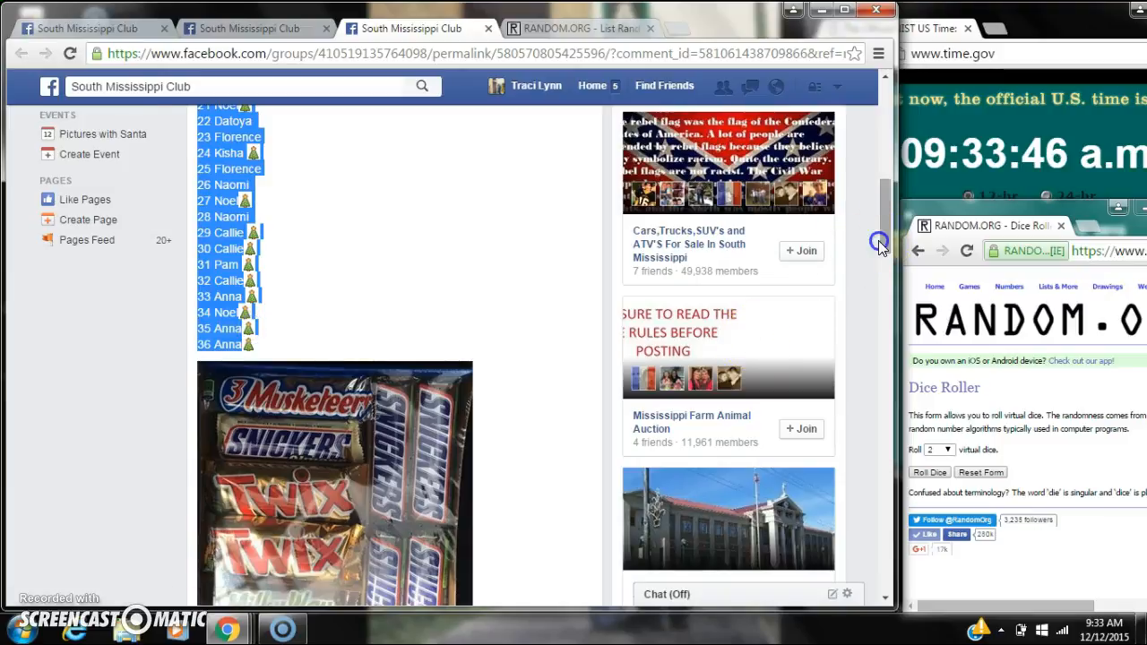
# Scroll past the 36-name list on the giveaway post to the latest 'live' comment
pyautogui.scroll(-3)
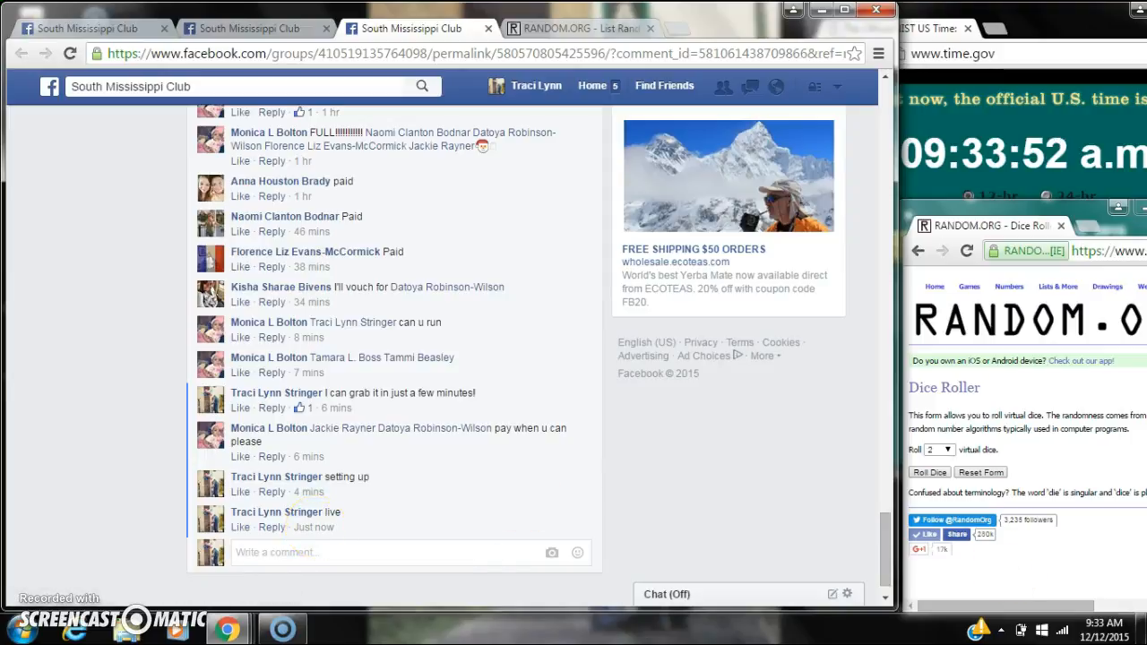
pyautogui.moveTo(600, 32)
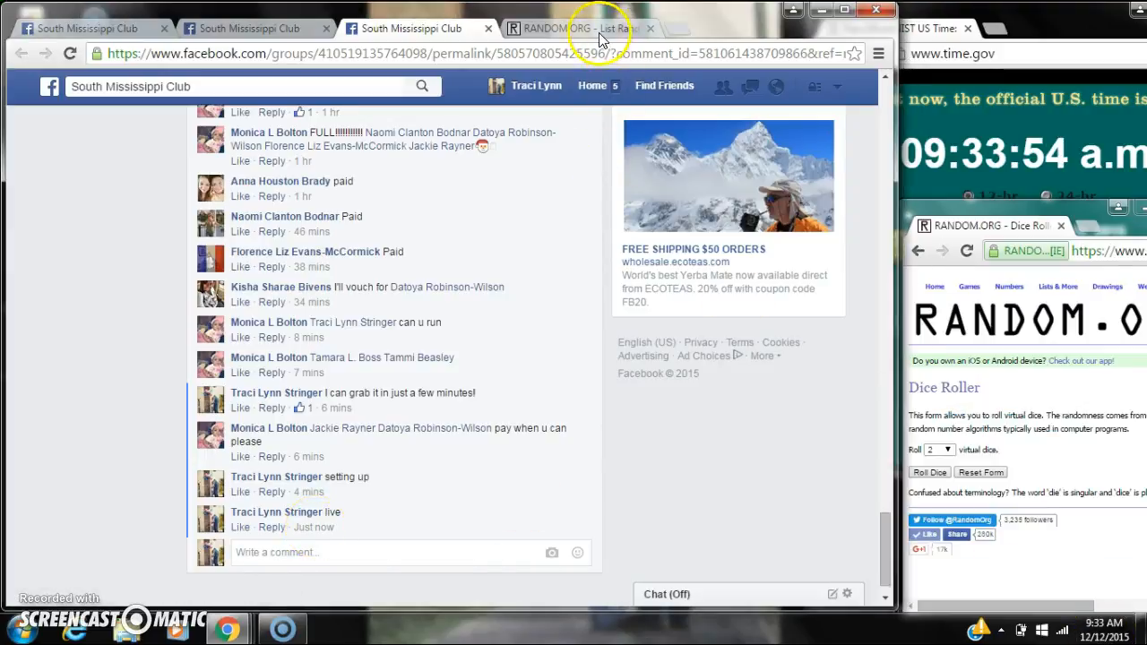
# Switch to the RANDOM.ORG List Randomizer holding the names and roll the two dice
pyautogui.click(579, 27)
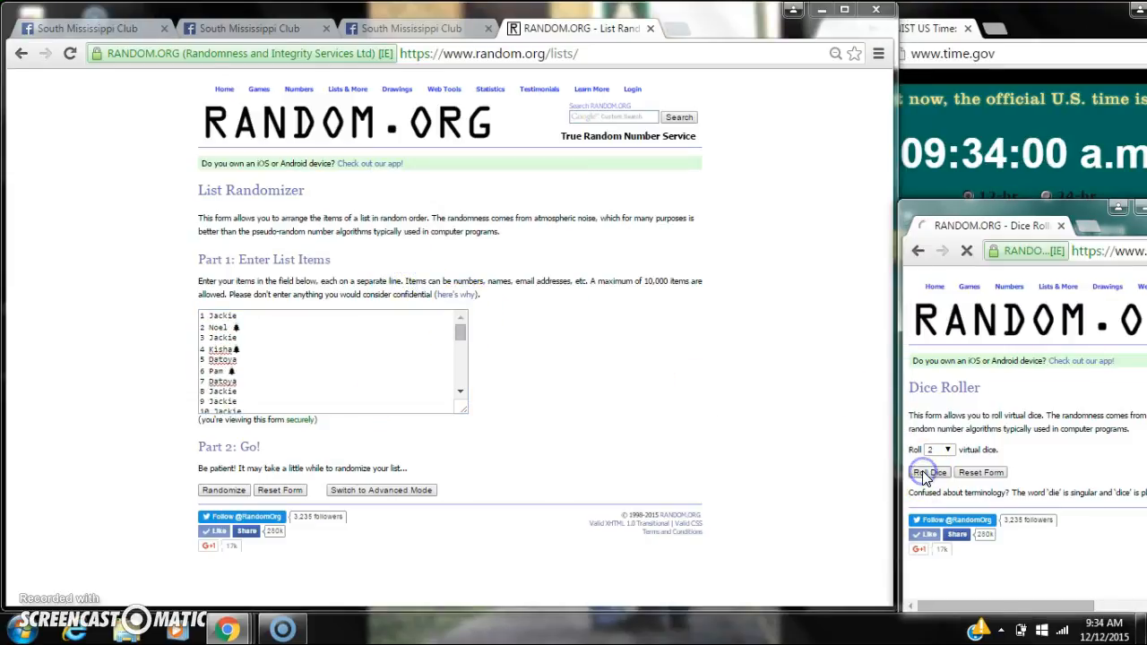
pyautogui.click(930, 472)
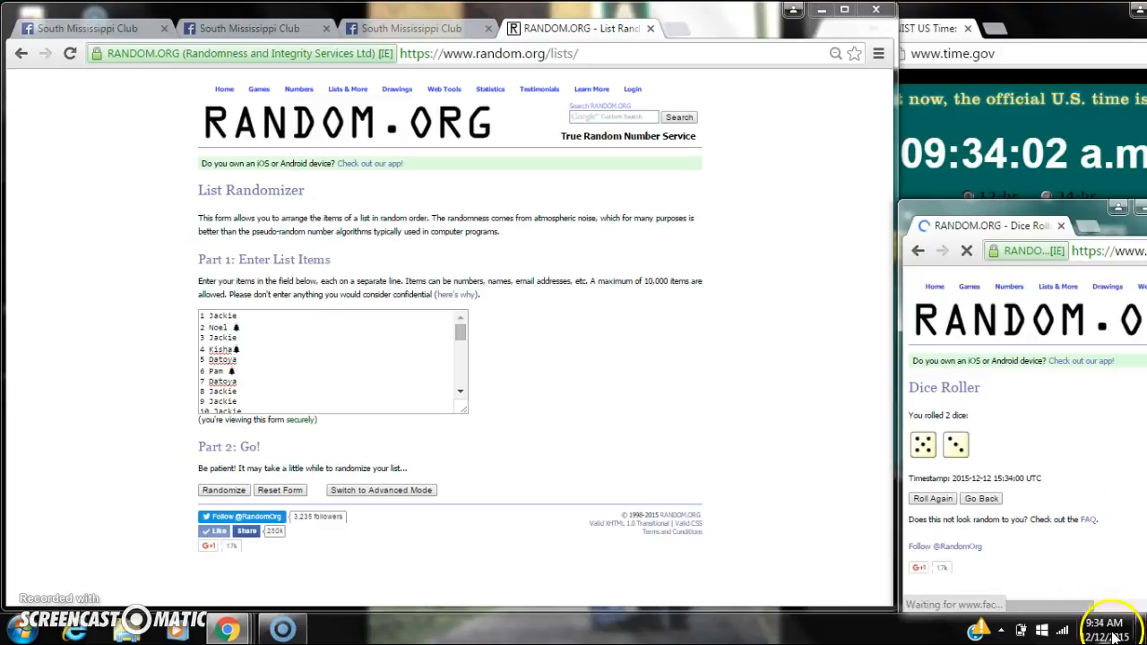
pyautogui.click(223, 491)
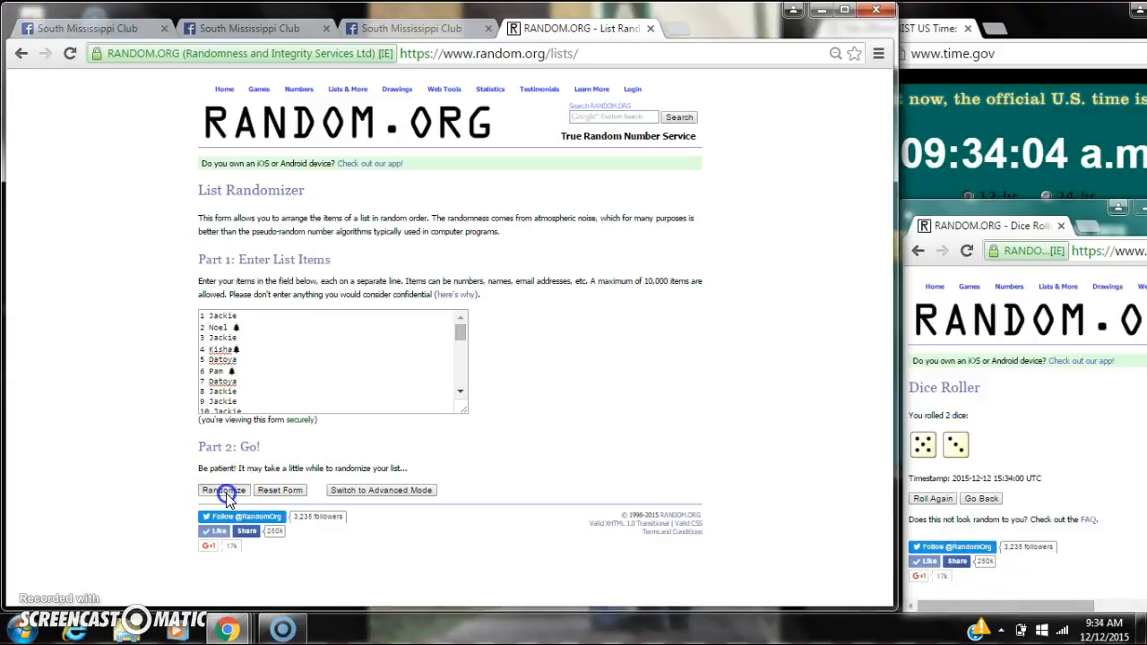
# Randomize the 36-name list, then reshuffle it twice more with Again!
pyautogui.click(222, 490)
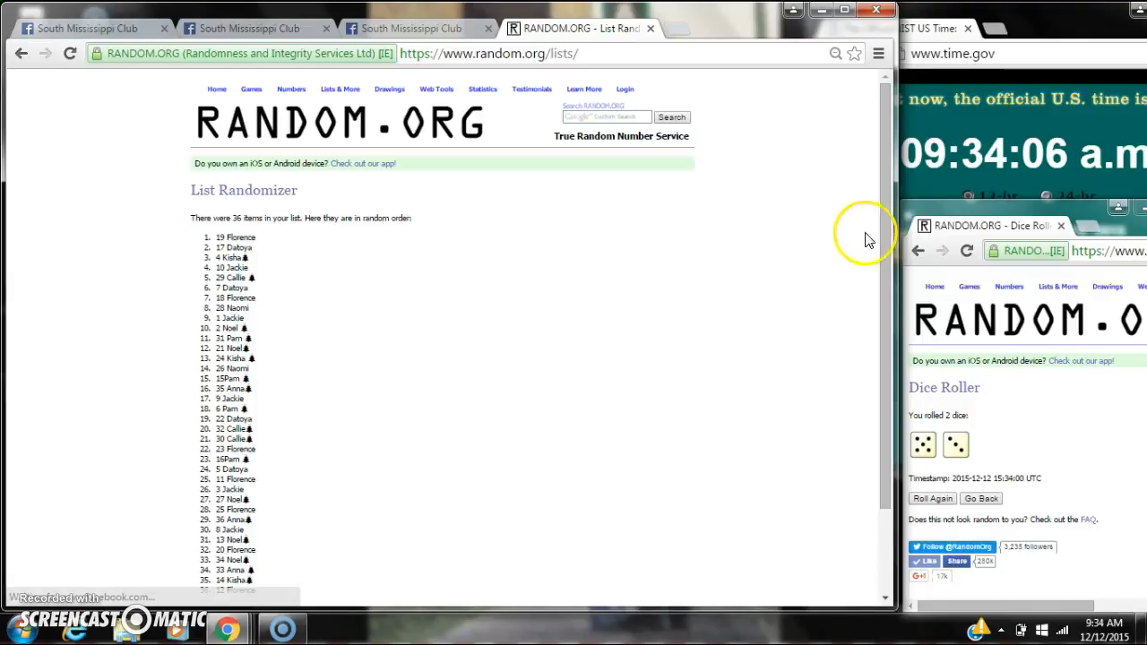
pyautogui.scroll(-3)
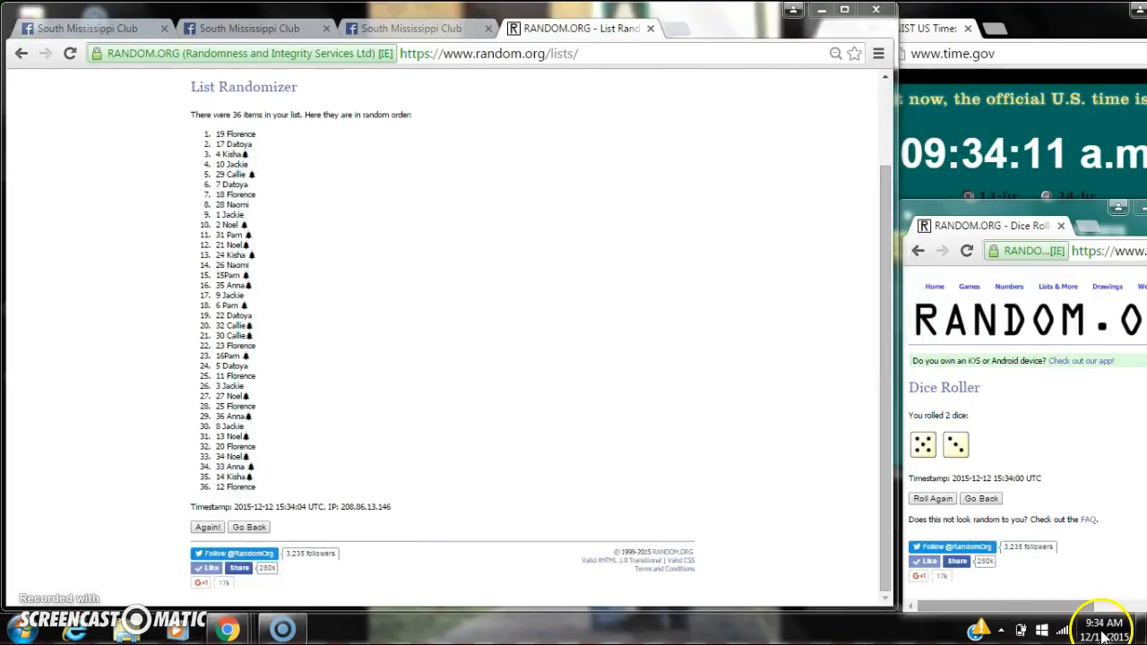
pyautogui.click(207, 526)
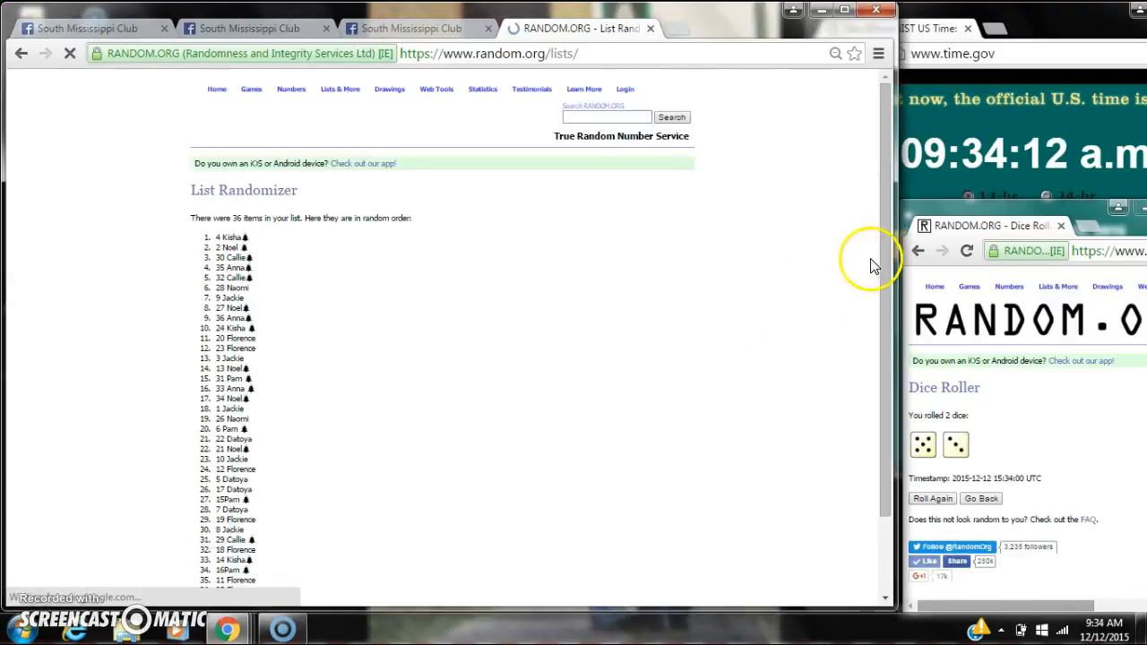
pyautogui.scroll(-3)
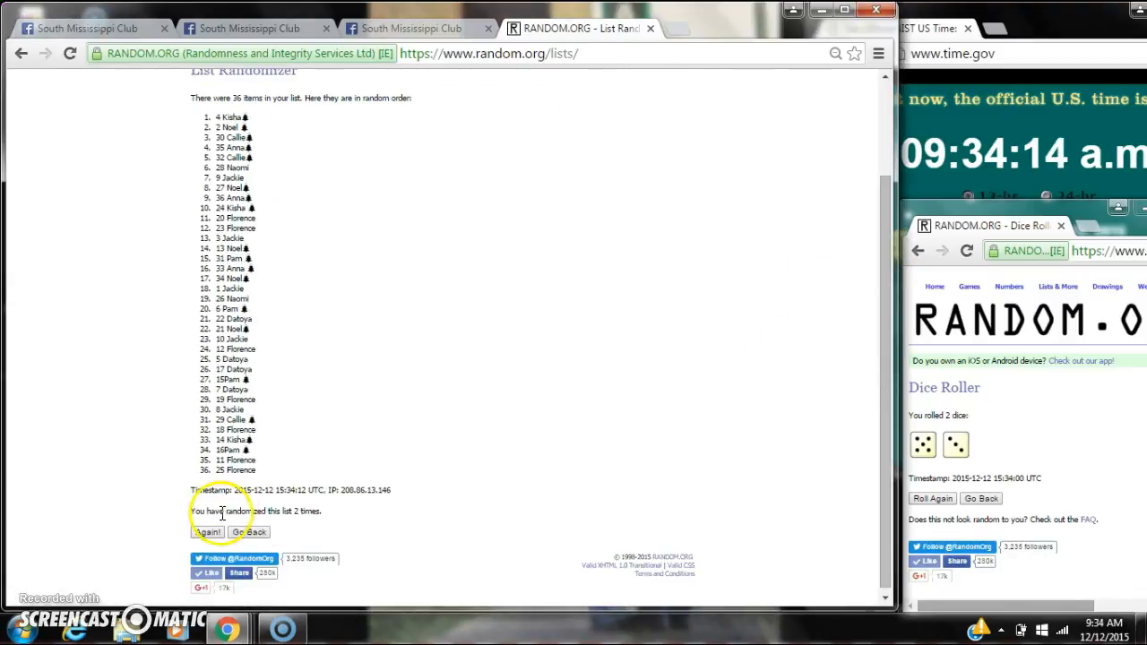
pyautogui.click(207, 531)
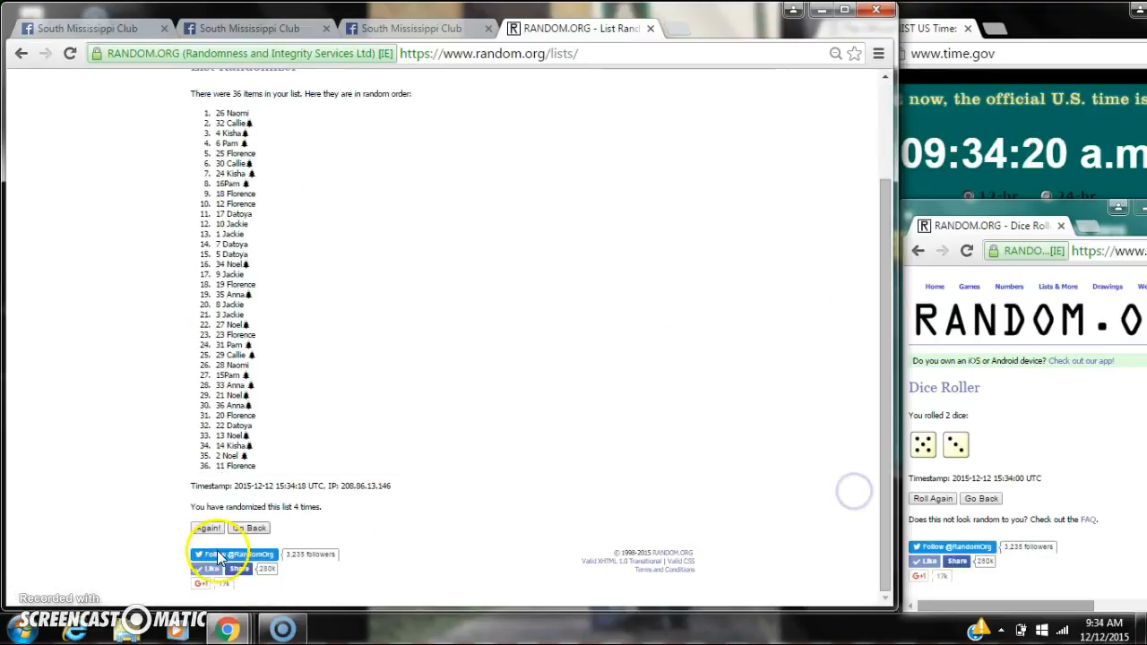
# Keep reshuffling through the eighth randomization, checking the current date and time
pyautogui.click(208, 528)
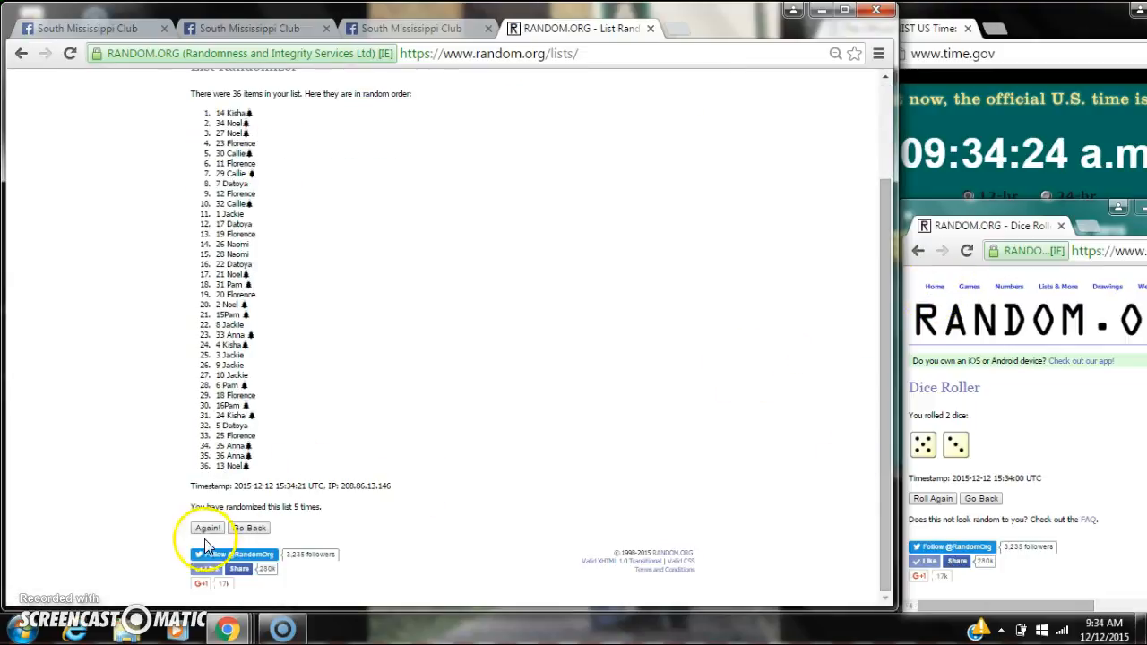
pyautogui.click(207, 527)
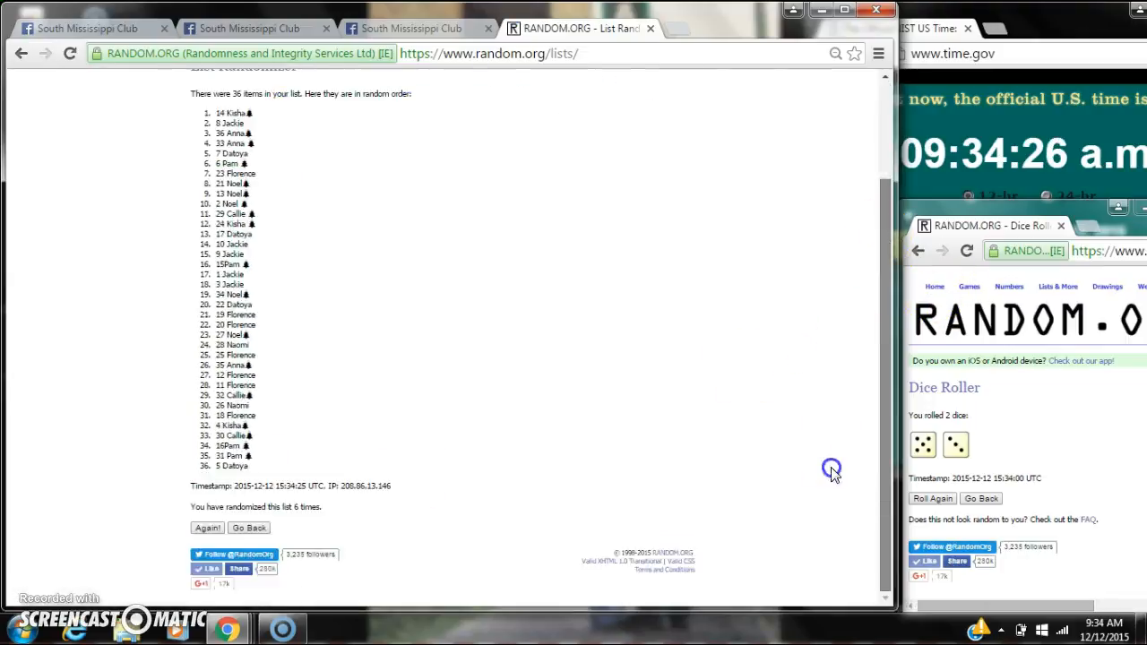
pyautogui.click(207, 526)
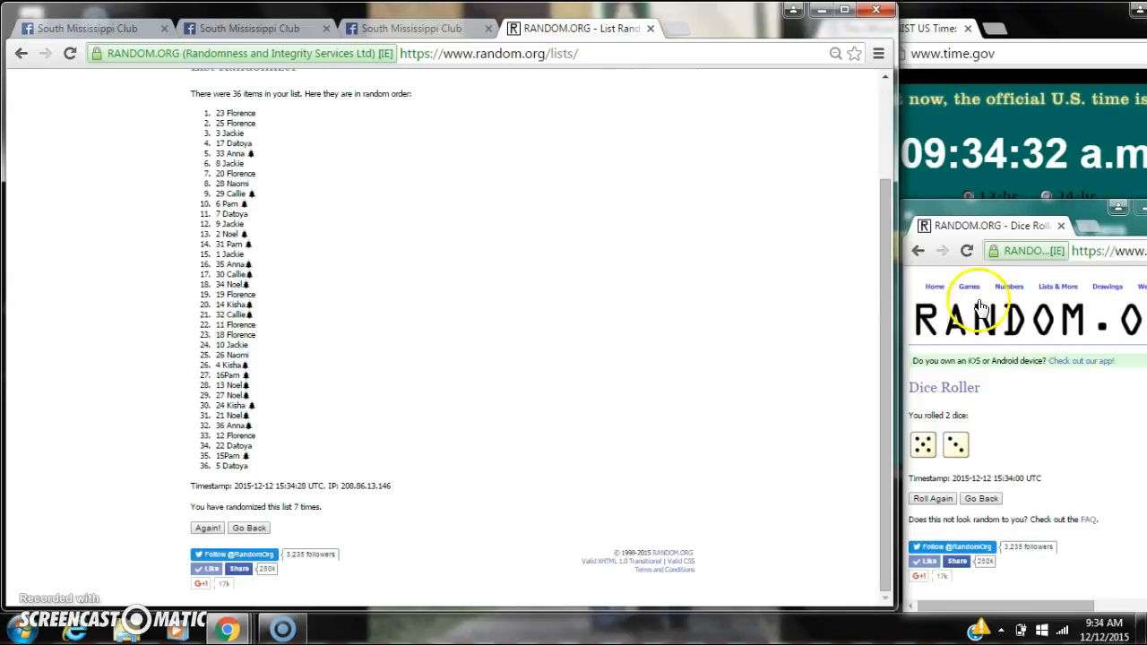
pyautogui.click(1102, 628)
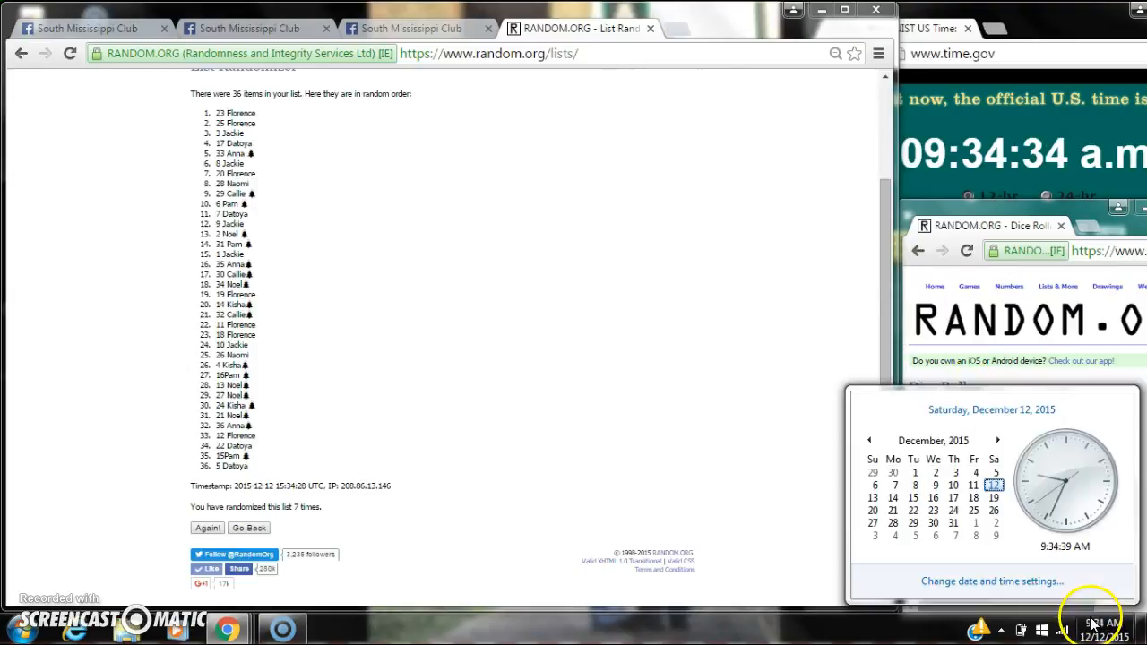
pyautogui.click(208, 527)
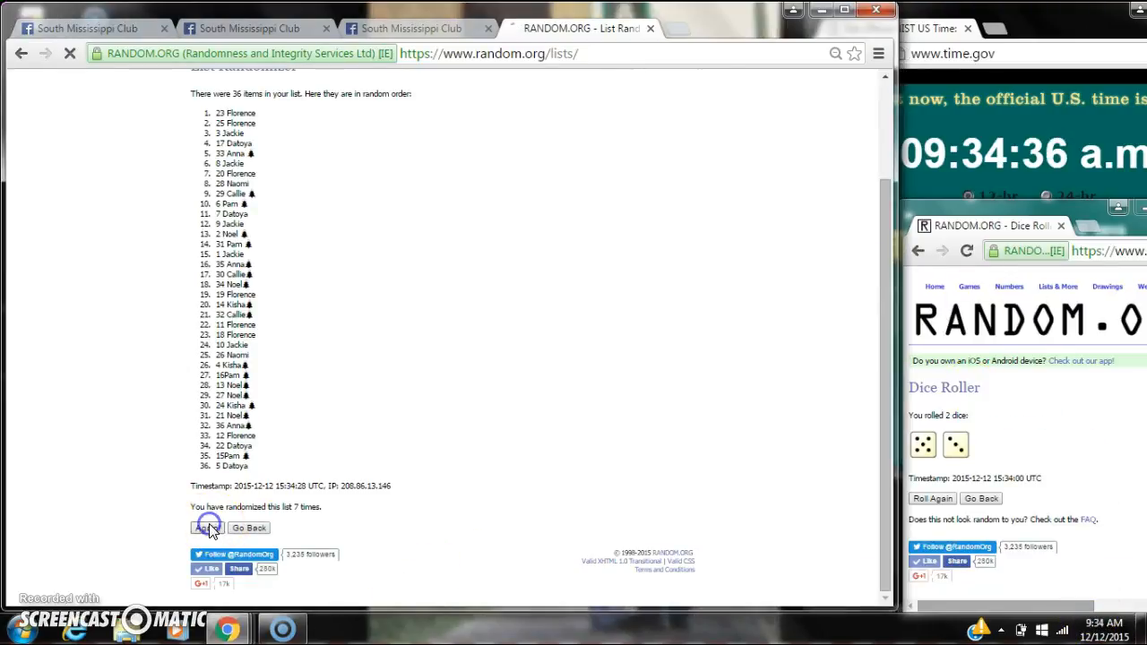
pyautogui.click(208, 527)
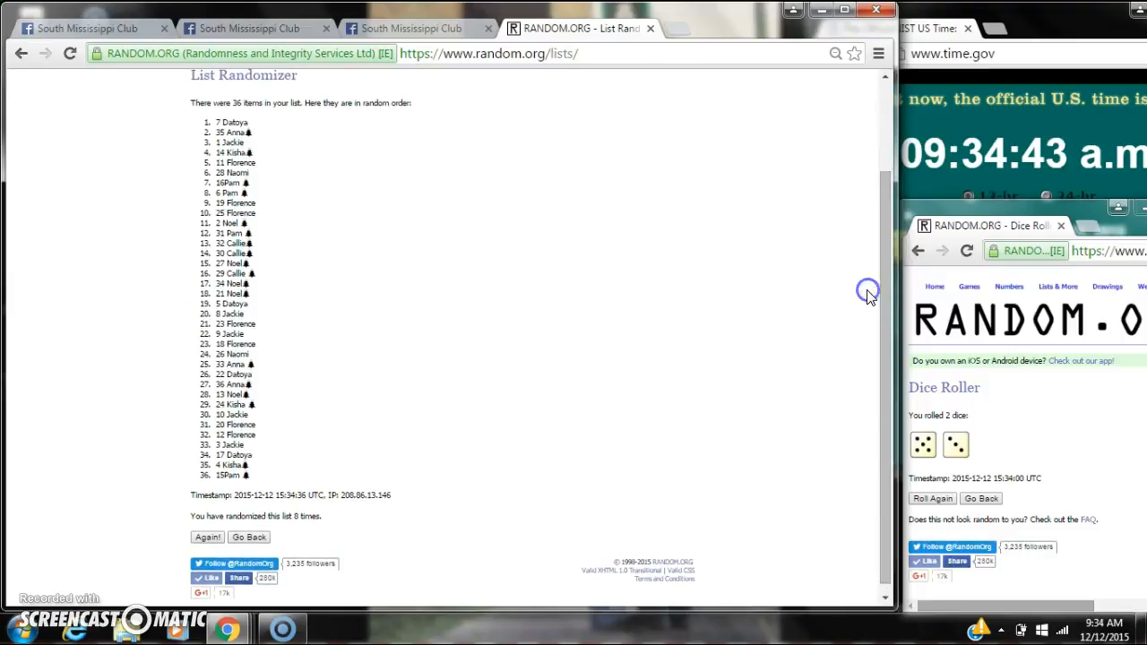
pyautogui.moveTo(580, 79)
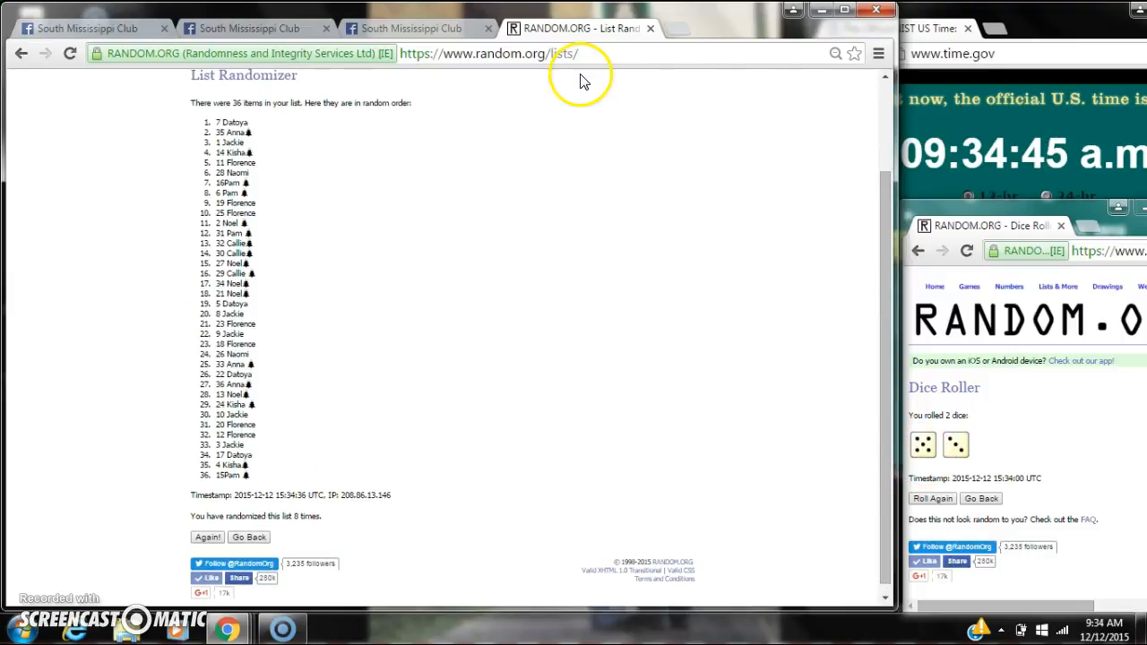
# Visit the Facebook giveaway thread to comment 'done', then return to the eighth shuffled list
pyautogui.click(416, 27)
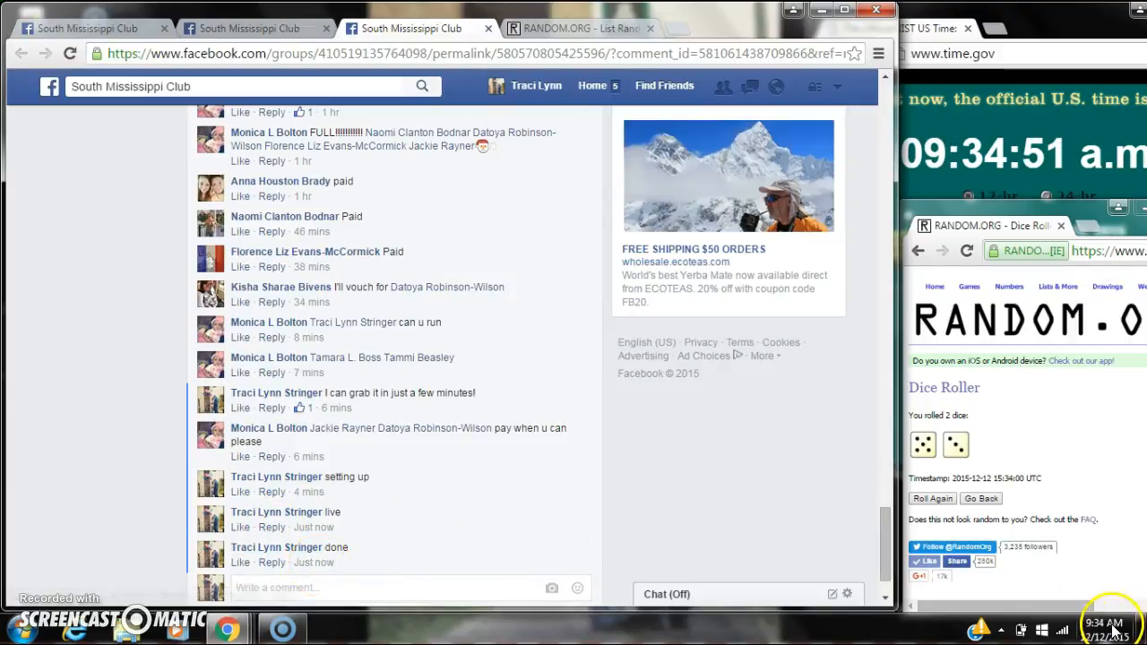
pyautogui.click(573, 28)
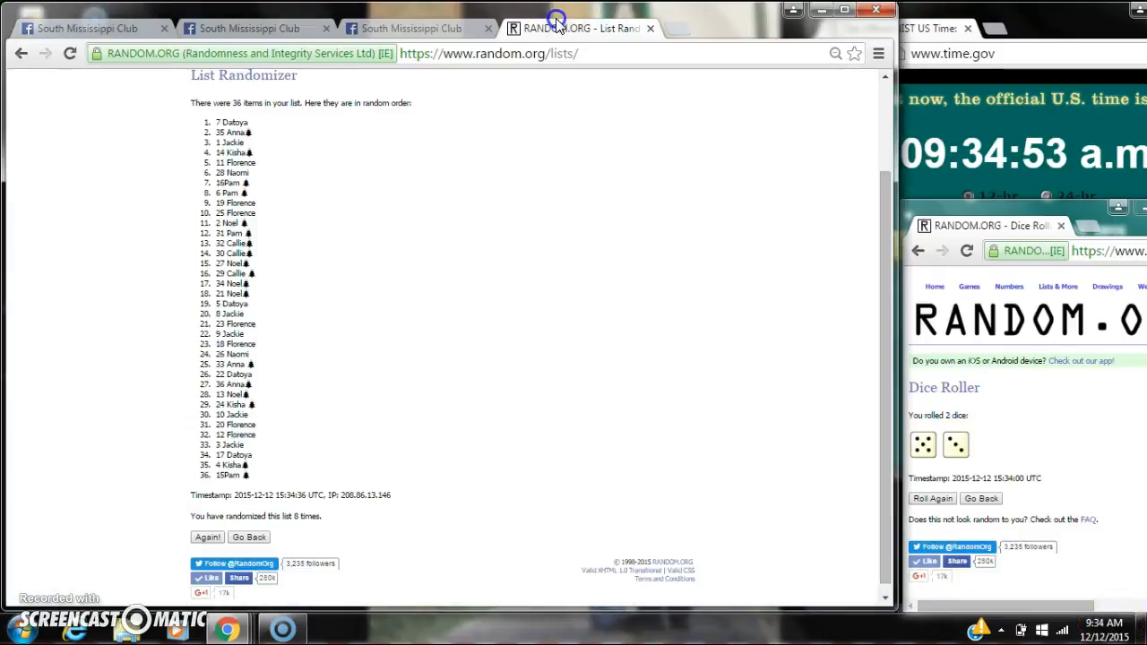